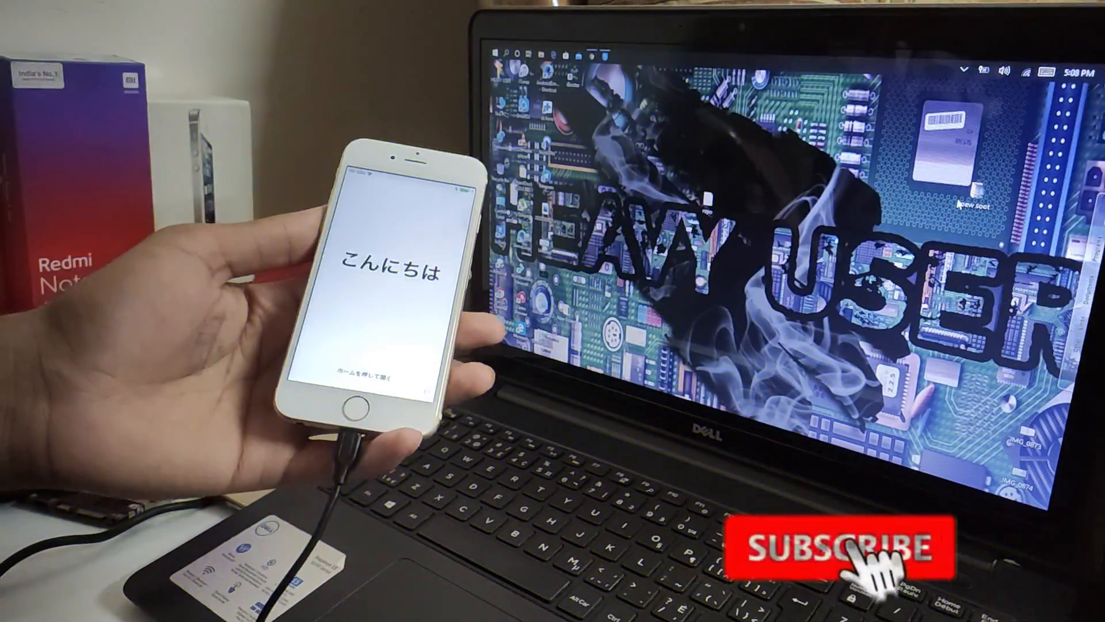
click(815, 548)
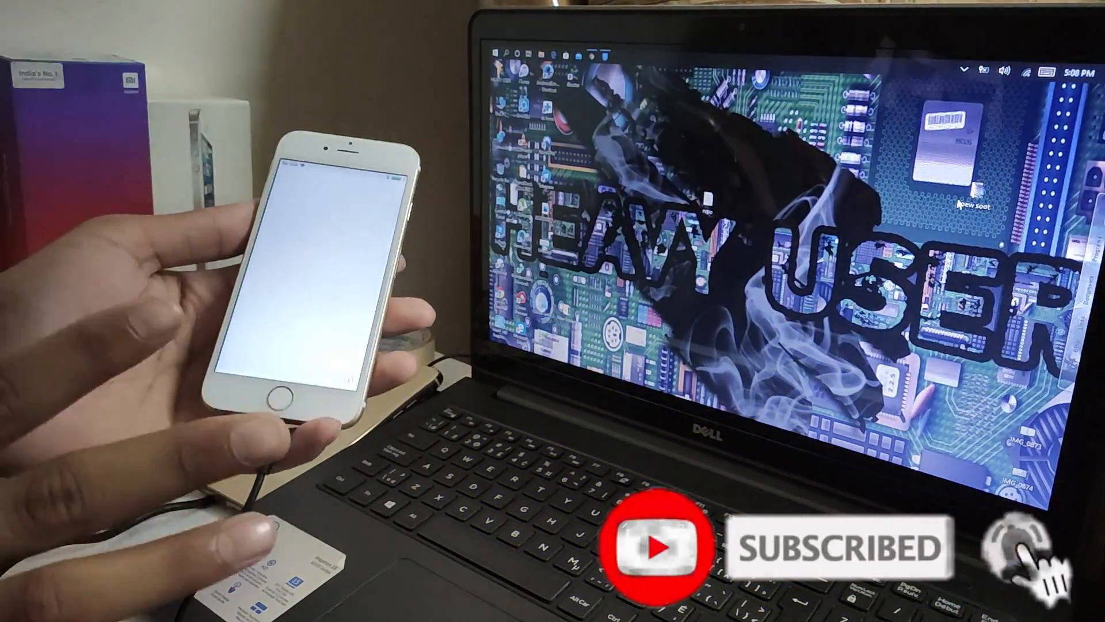